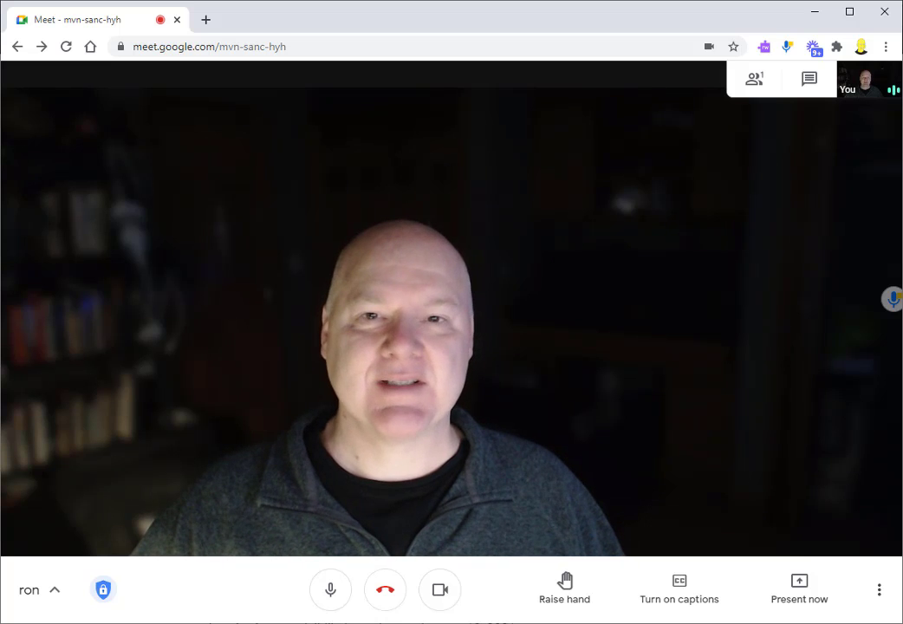
pyautogui.moveTo(842, 477)
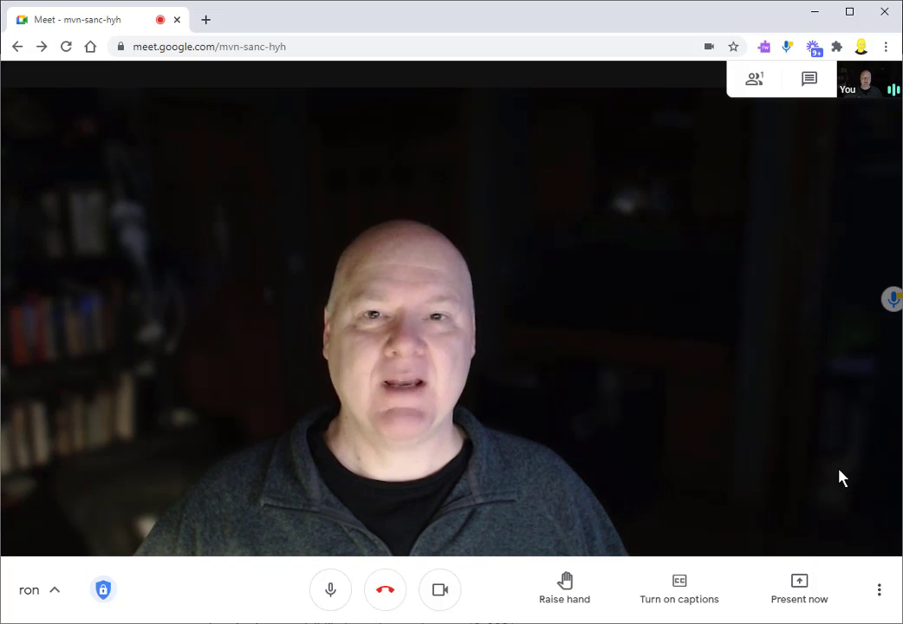
pyautogui.moveTo(825, 448)
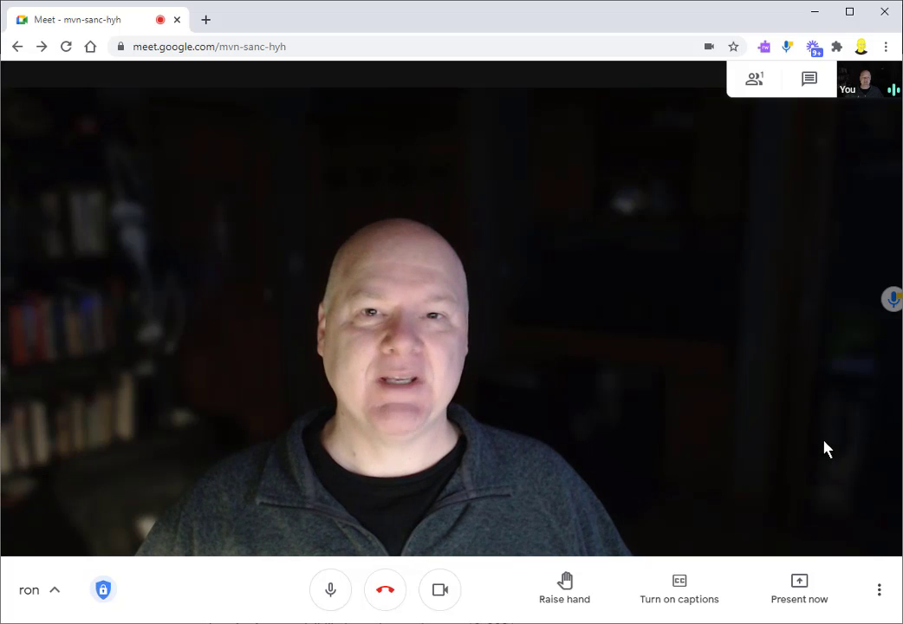
# Open the More options menu from the call's bottom toolbar.
pyautogui.click(879, 589)
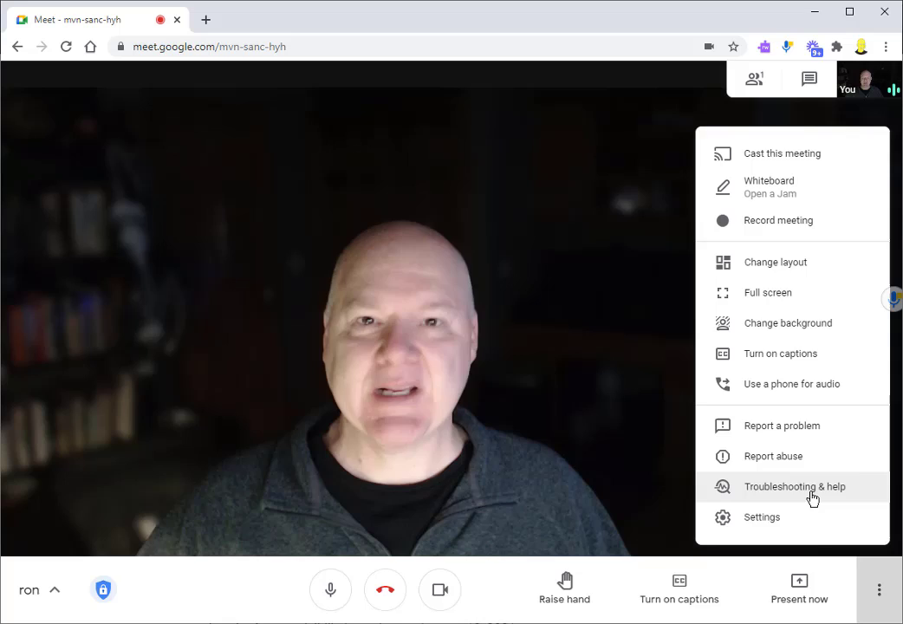
# Open Troubleshooting & help and scroll down to the Connection Delay chart.
pyautogui.click(794, 486)
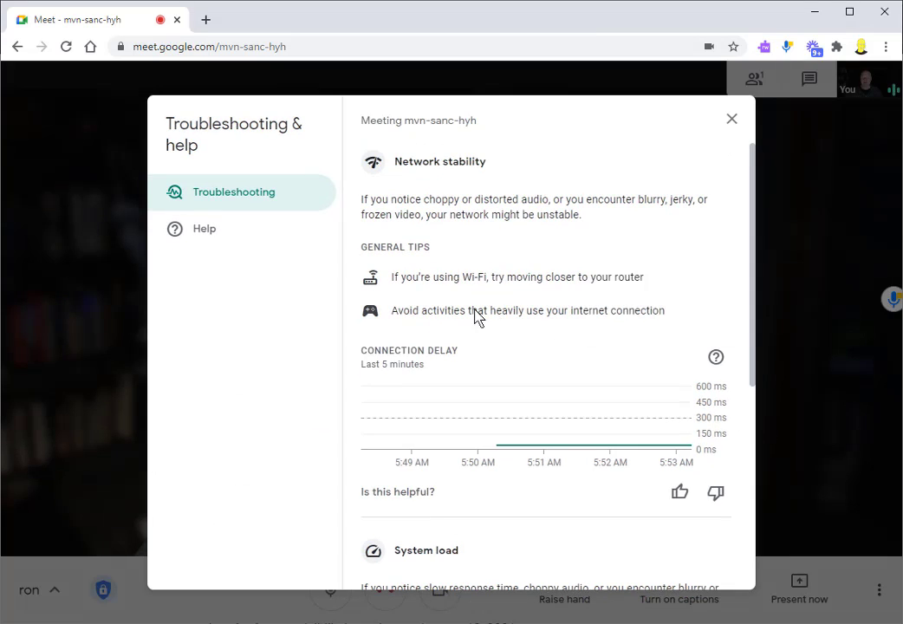
pyautogui.moveTo(323, 216)
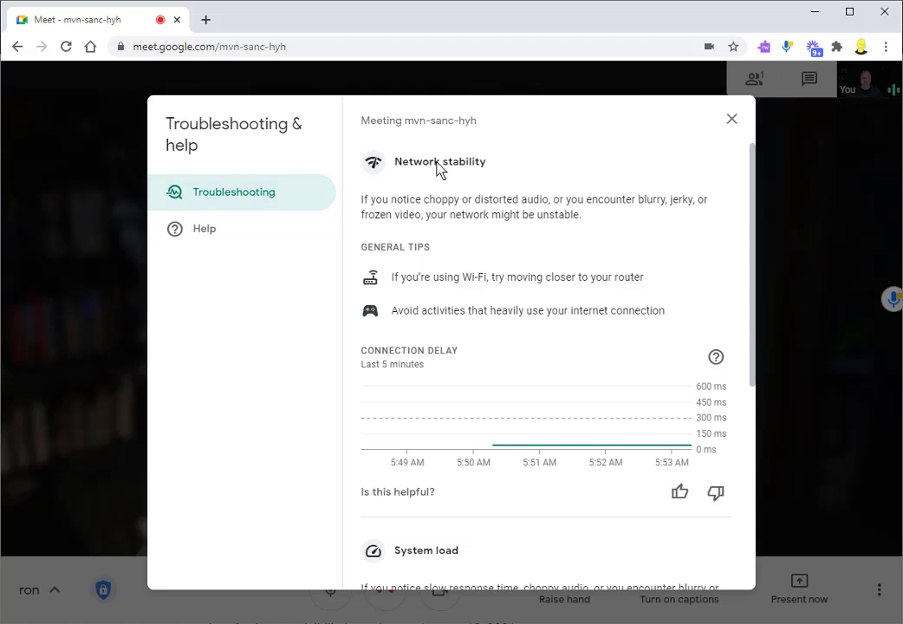
pyautogui.moveTo(615, 242)
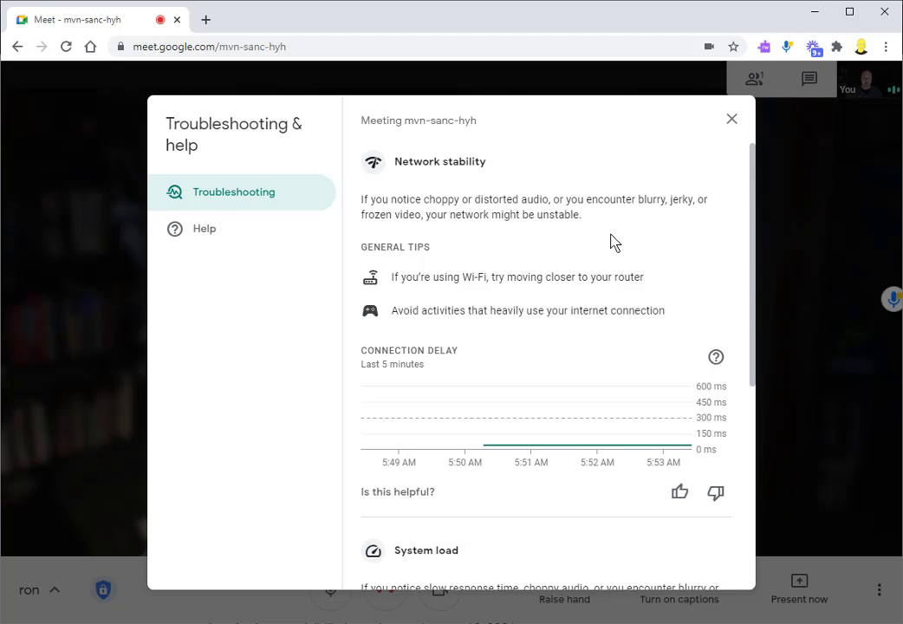
pyautogui.scroll(-3)
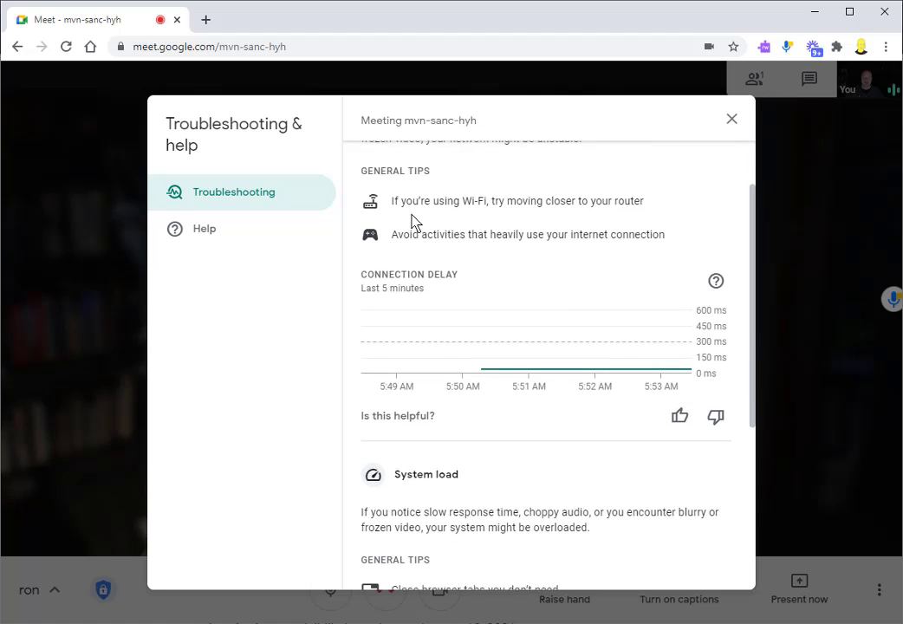
pyautogui.moveTo(451, 222)
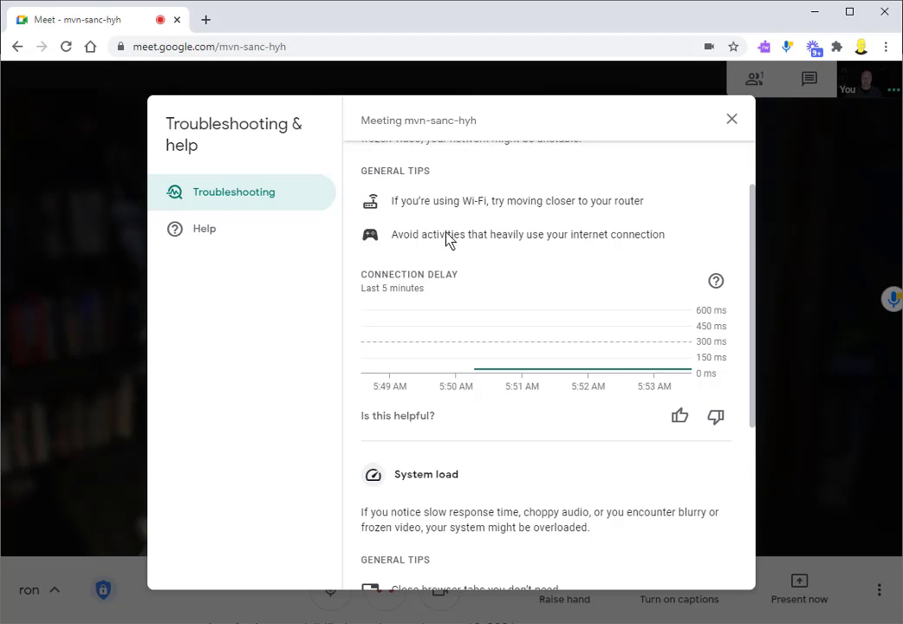
pyautogui.moveTo(422, 250)
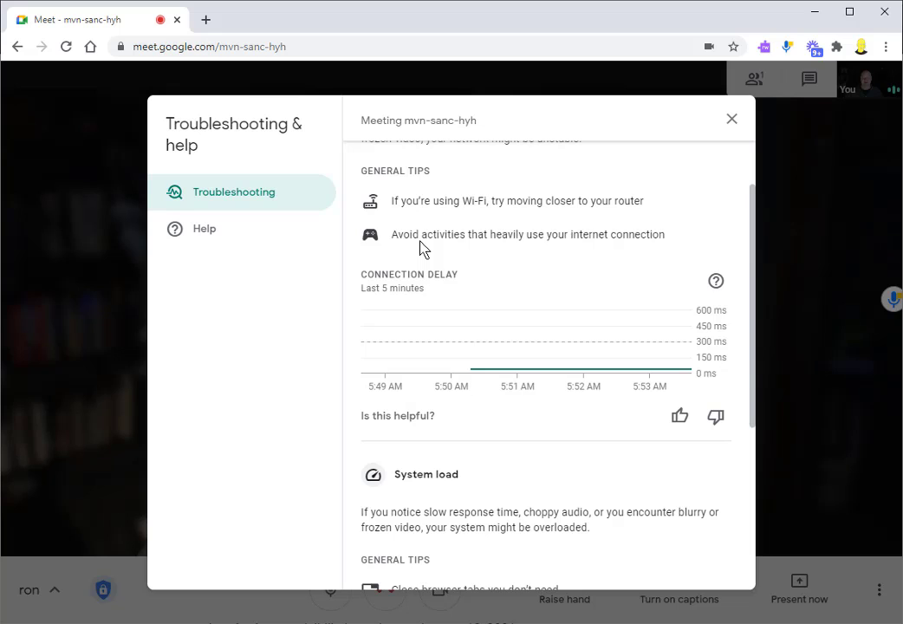
pyautogui.moveTo(480, 322)
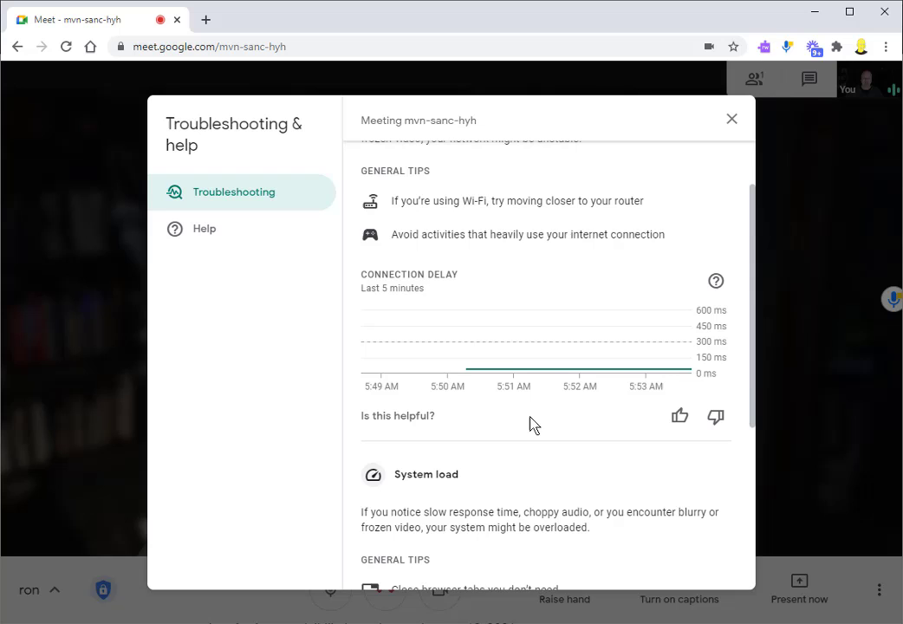
pyautogui.moveTo(527, 373)
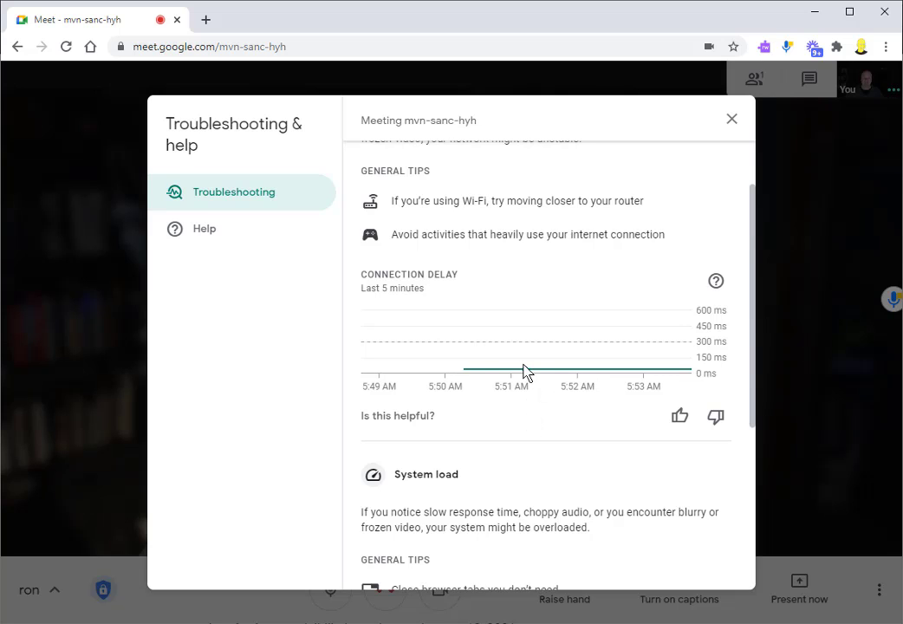
# Review the CPU Usage chart for the last five minutes, then close the troubleshooting panel.
pyautogui.scroll(-3)
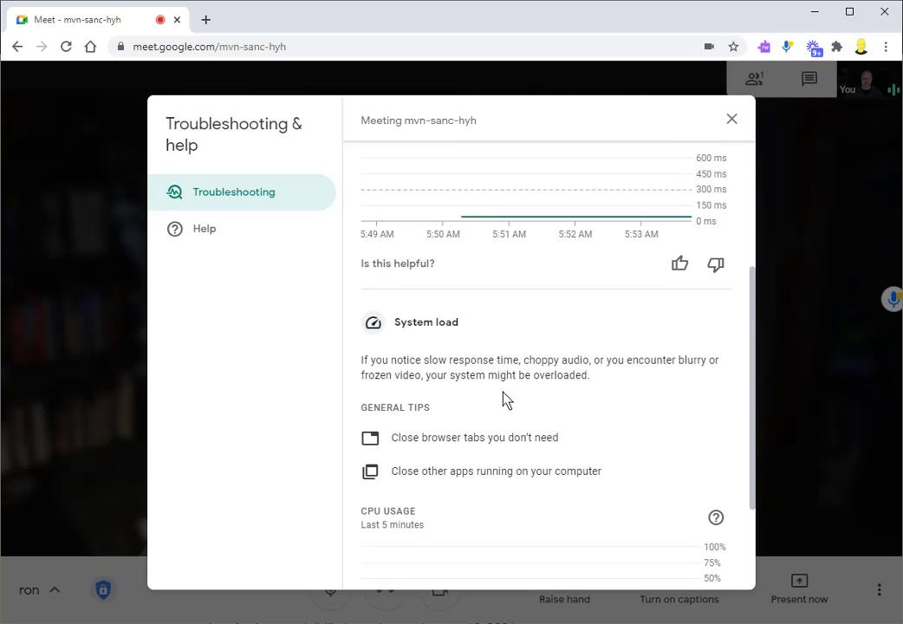
pyautogui.scroll(-3)
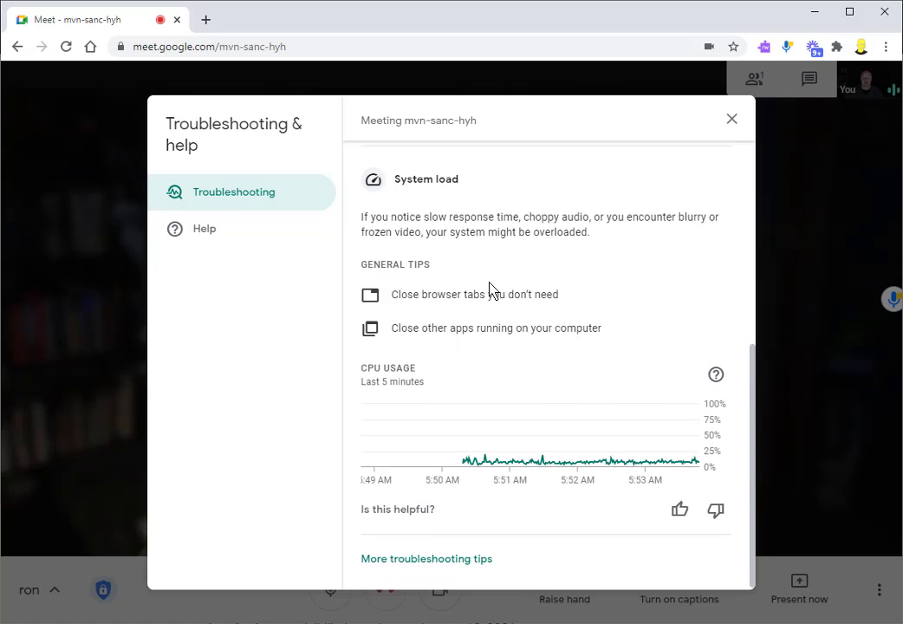
pyautogui.moveTo(536, 289)
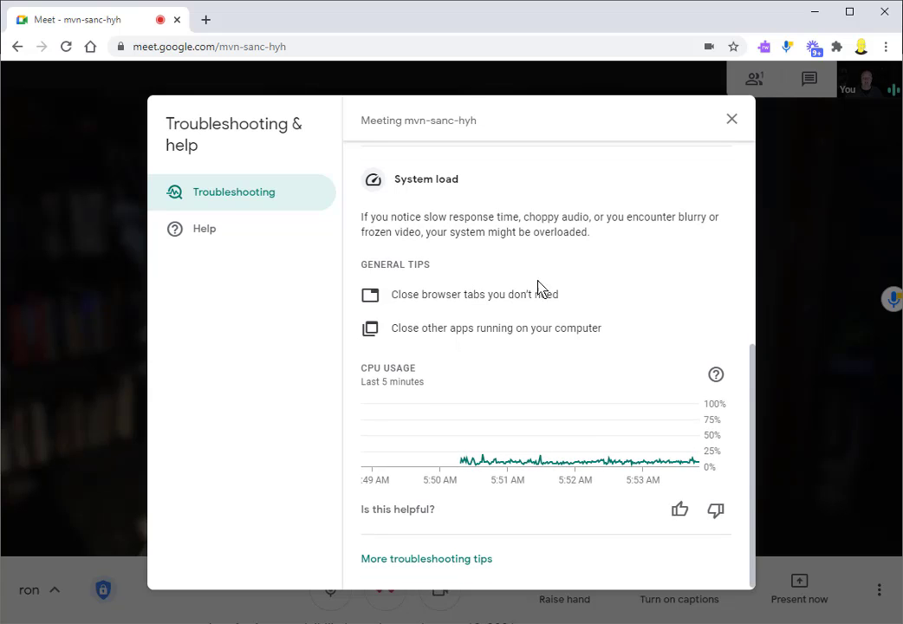
pyautogui.moveTo(634, 292)
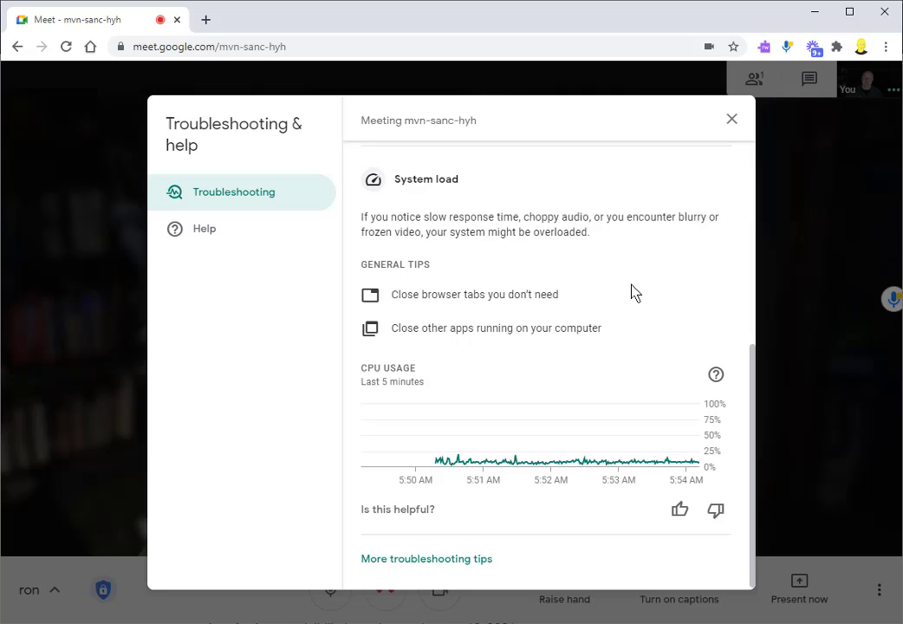
pyautogui.moveTo(615, 313)
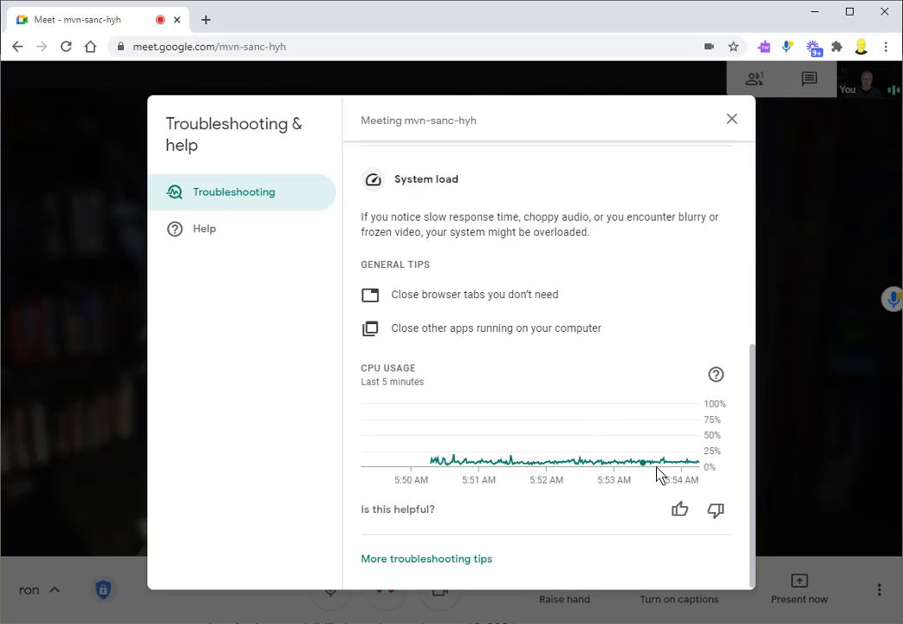
pyautogui.moveTo(607, 438)
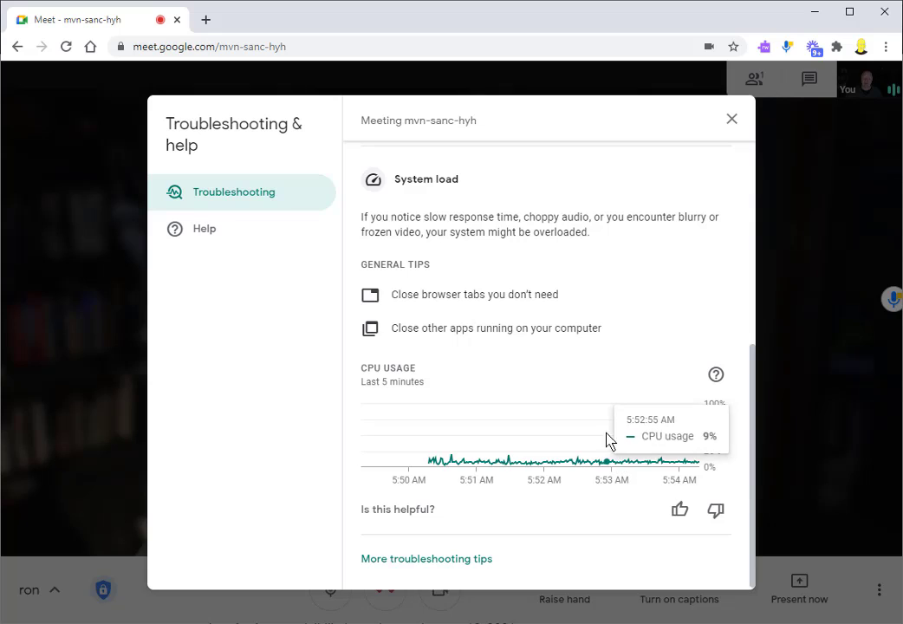
pyautogui.moveTo(650, 401)
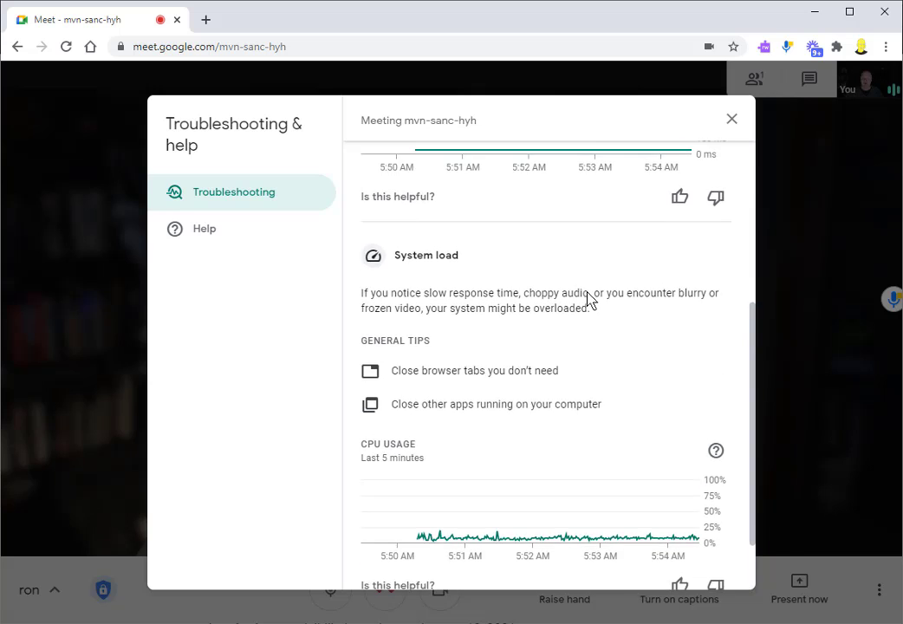
pyautogui.scroll(3)
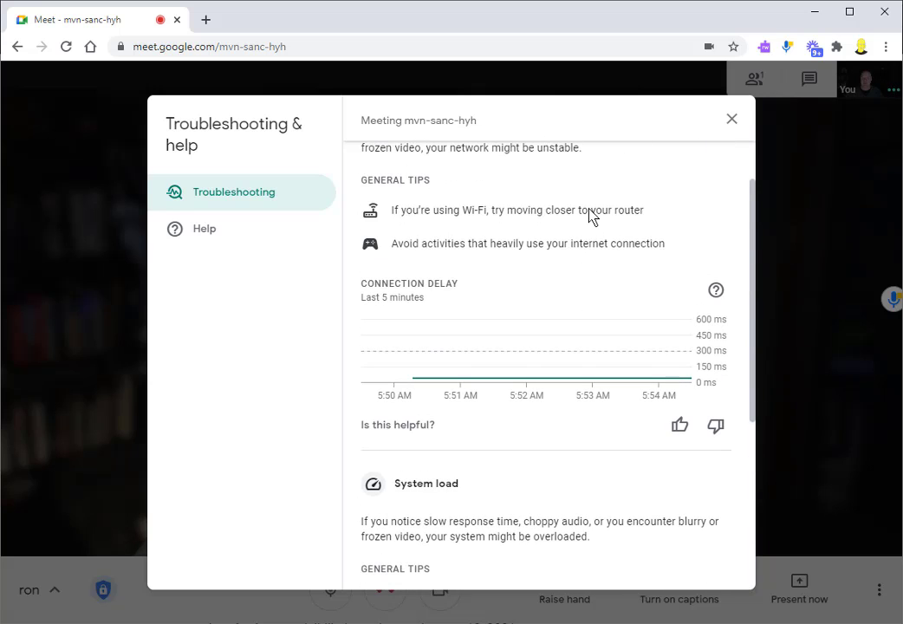
pyautogui.click(731, 119)
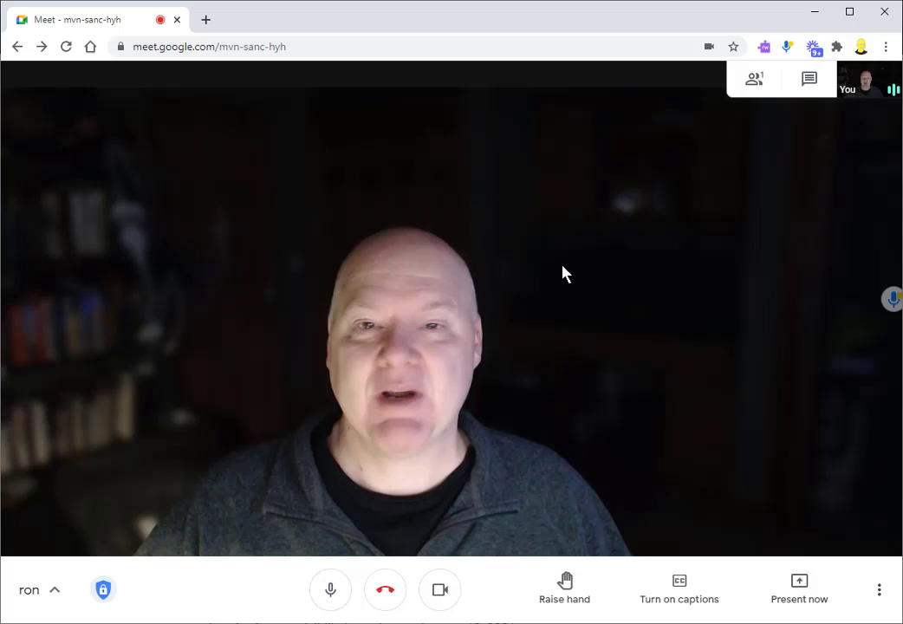